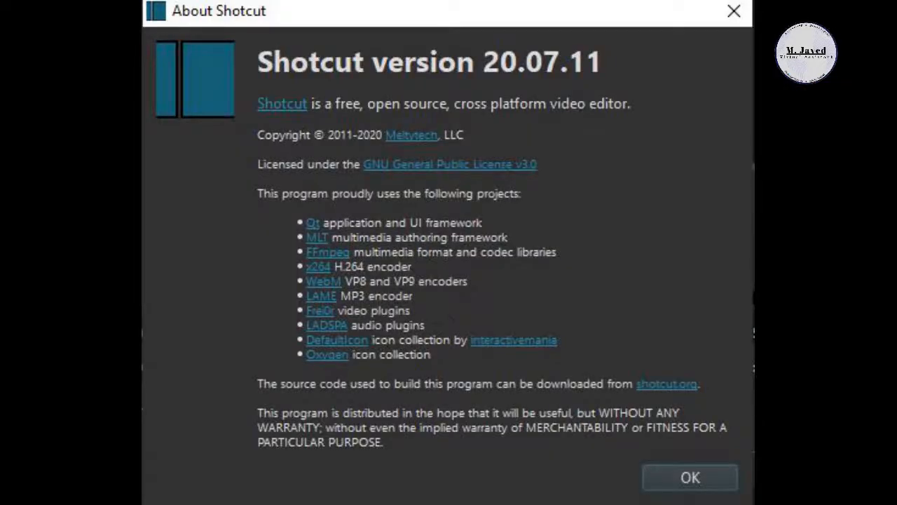
# Close the About Shotcut dialog to reveal the flickering project.
pyautogui.click(690, 477)
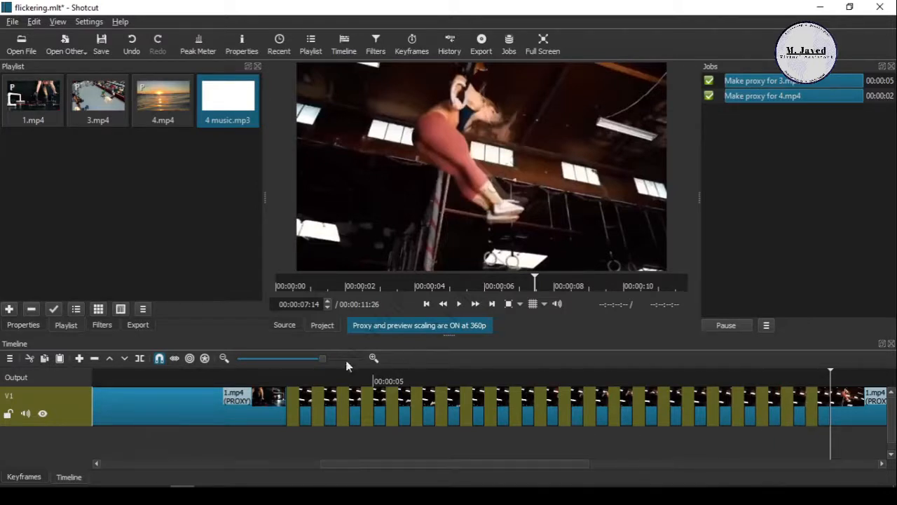
# Zoom the timeline out to fit the chopped 1.mp4 sequence and preview it.
pyautogui.moveTo(323, 359); pyautogui.dragTo(295, 358)
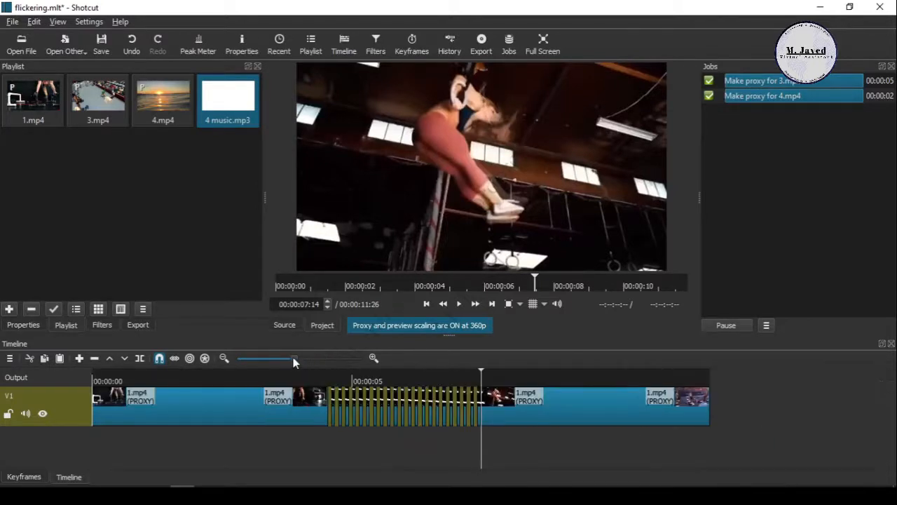
pyautogui.moveTo(294, 359); pyautogui.dragTo(280, 359)
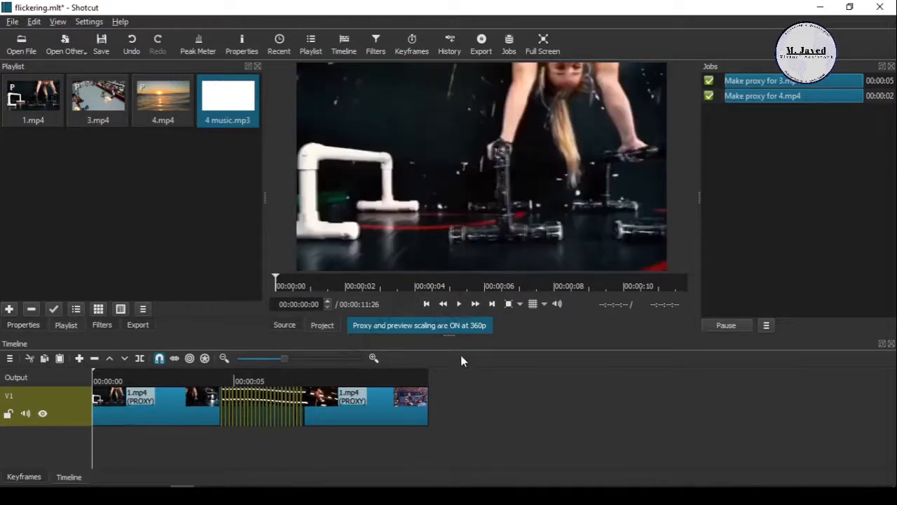
pyautogui.click(458, 304)
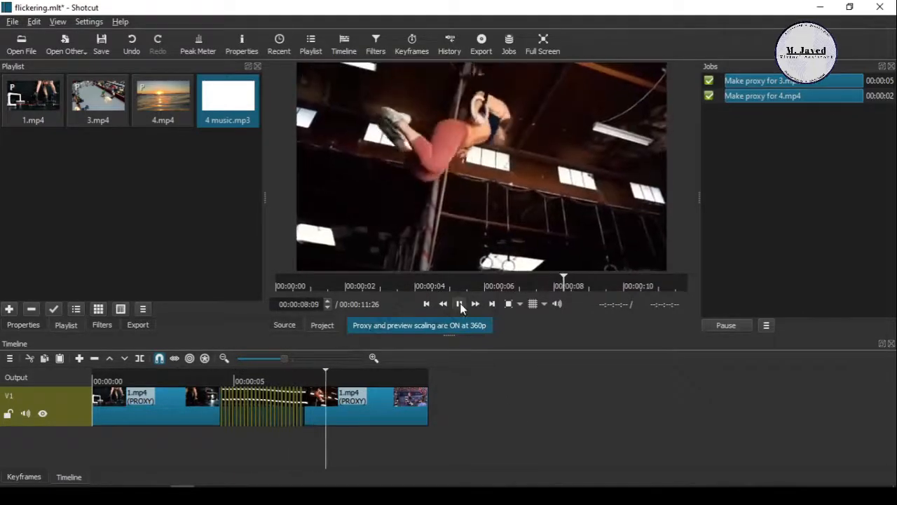
pyautogui.click(458, 304)
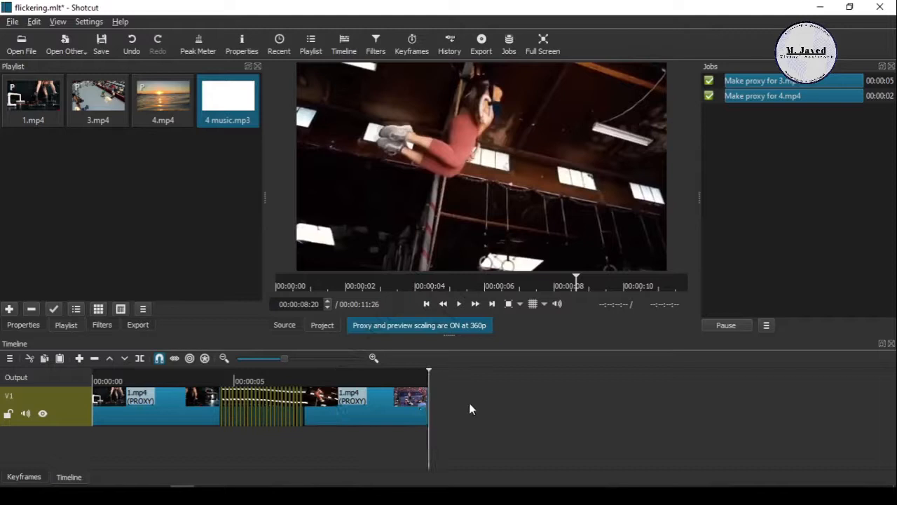
# Add an audio track carrying 4 music.mp3 beneath the chopped video.
pyautogui.click(7, 357)
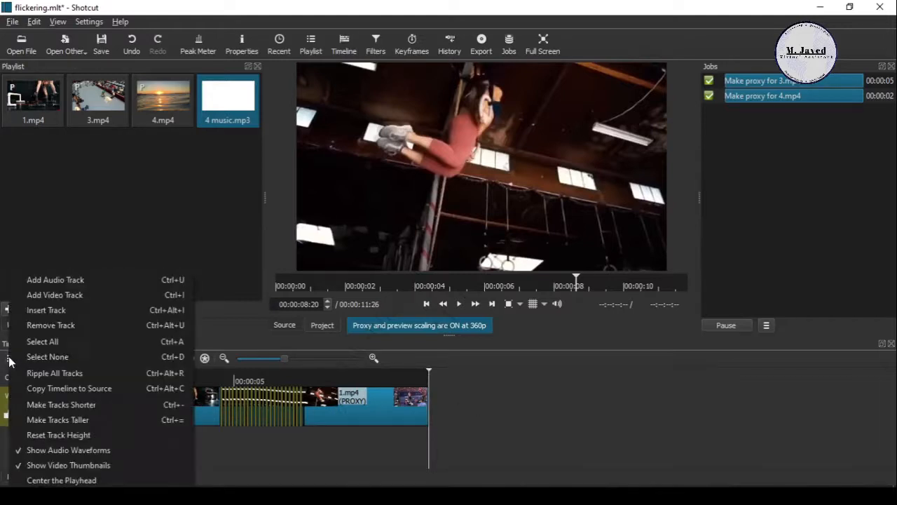
pyautogui.moveTo(123, 287)
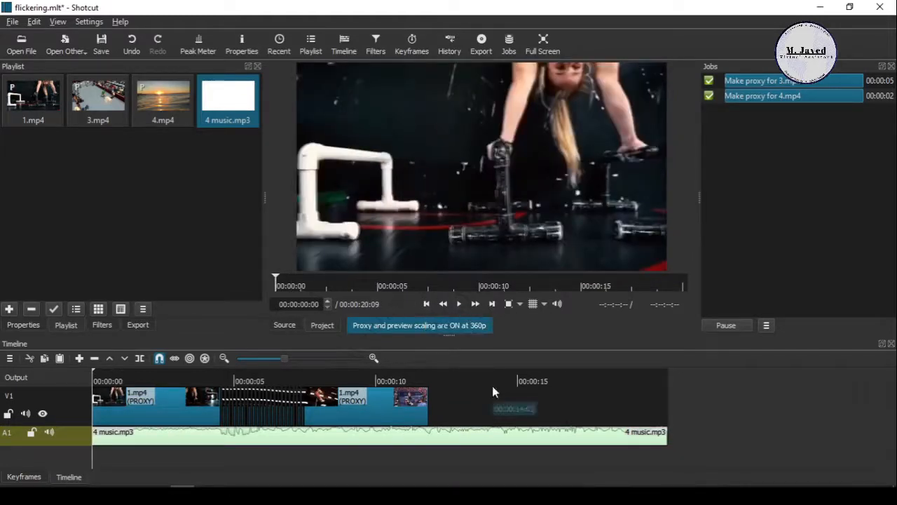
pyautogui.click(458, 303)
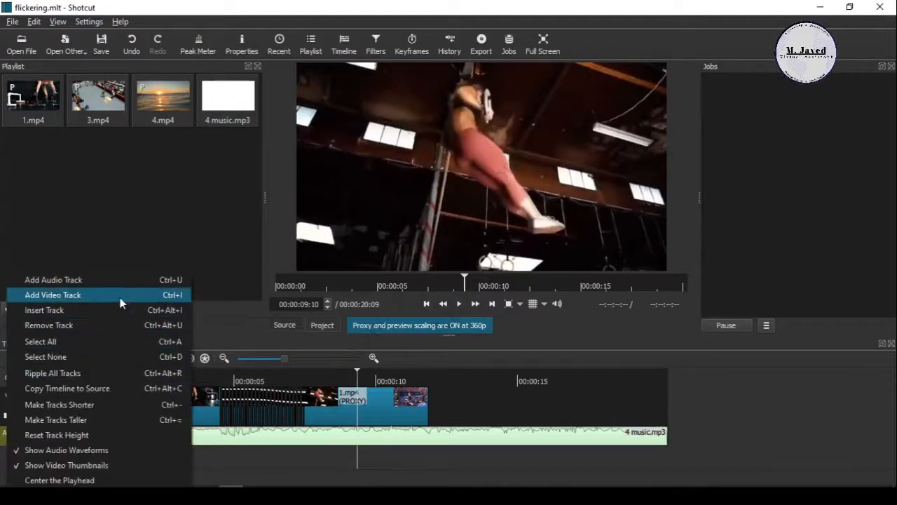
# Add a V2 video track holding 4.mp4 above the chopped 1.mp4.
pyautogui.click(52, 295)
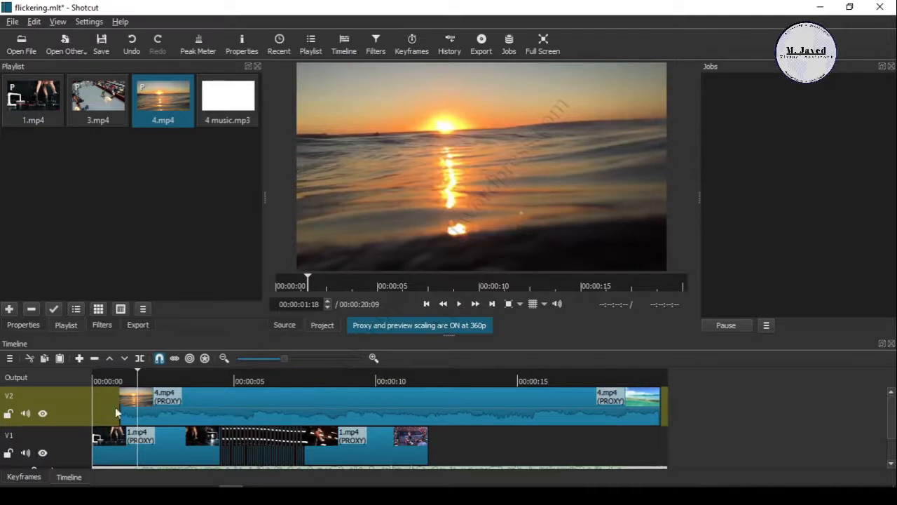
pyautogui.moveTo(21, 422)
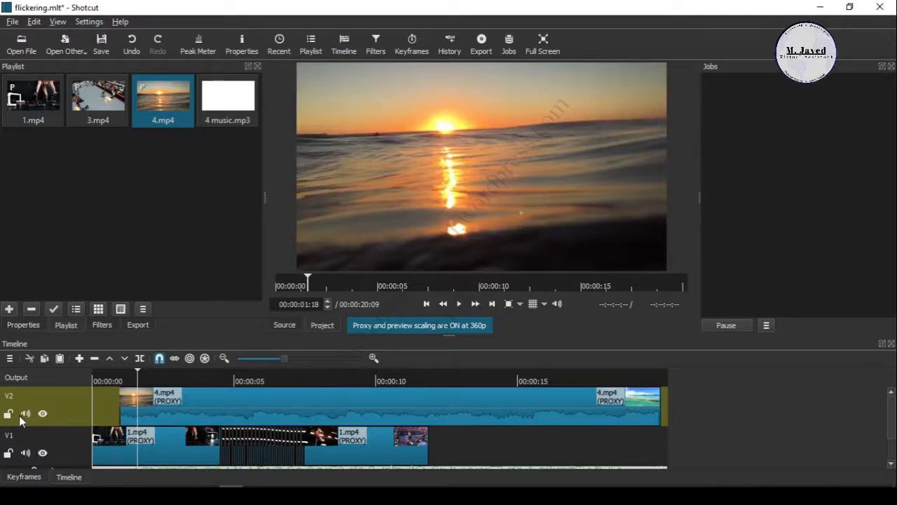
# Mute the V2 sunset track and play through the layered clips.
pyautogui.click(26, 412)
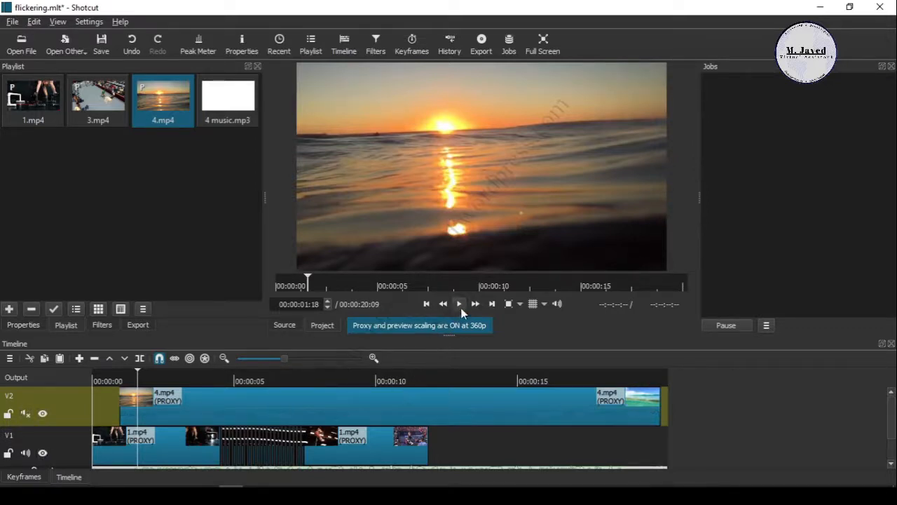
pyautogui.click(460, 304)
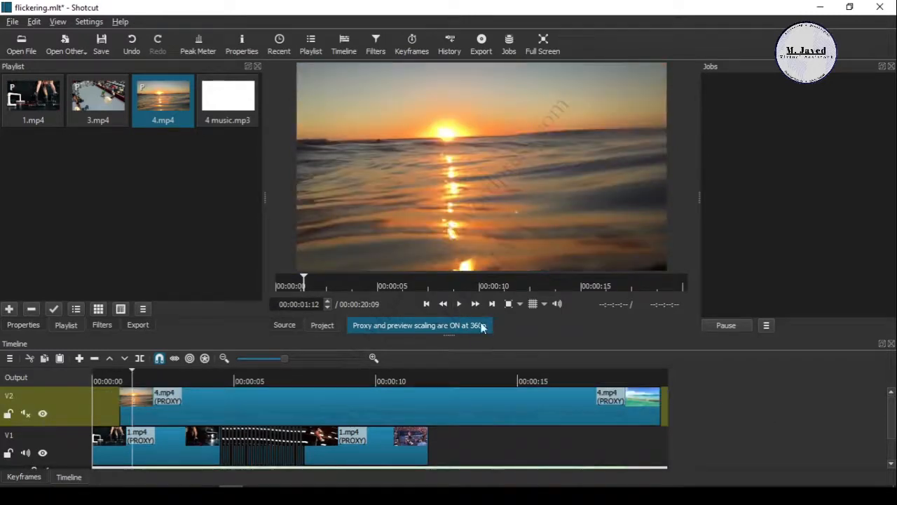
pyautogui.click(459, 303)
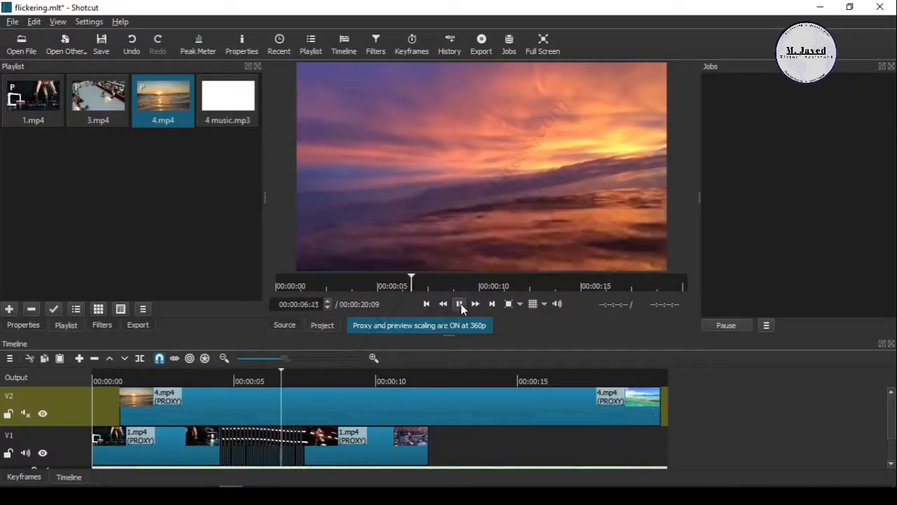
pyautogui.click(459, 303)
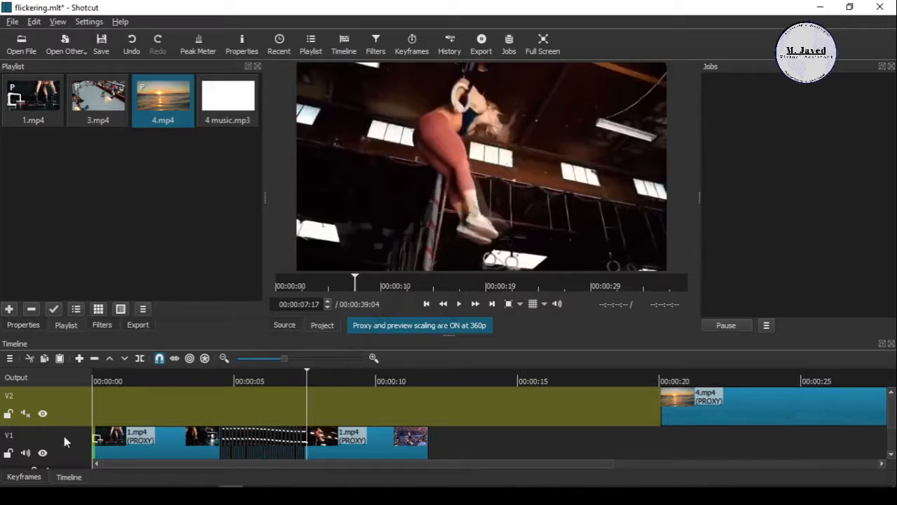
# Shrink the track heights and select the clips on track V1.
pyautogui.click(10, 358)
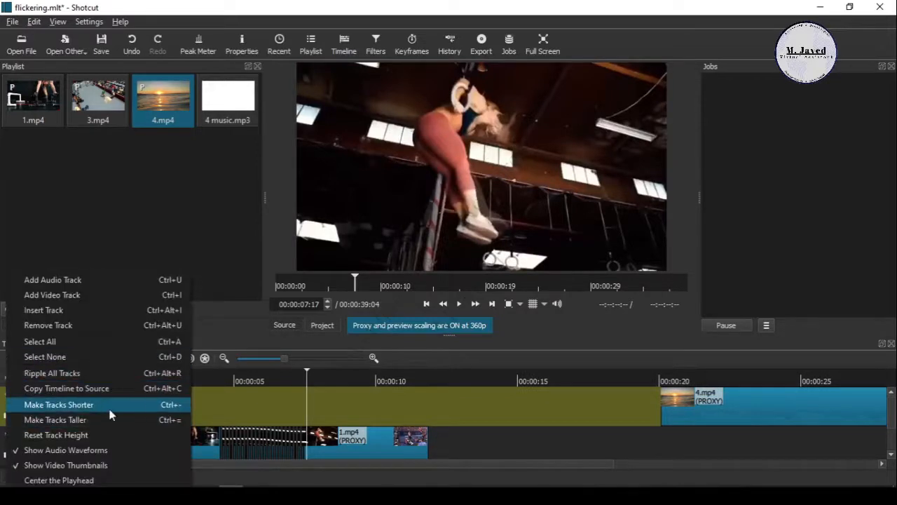
pyautogui.click(56, 419)
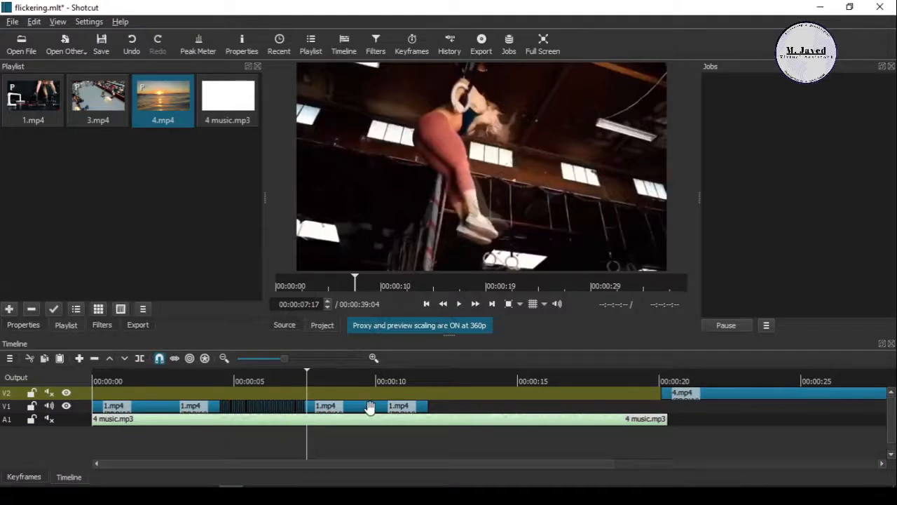
pyautogui.click(372, 410)
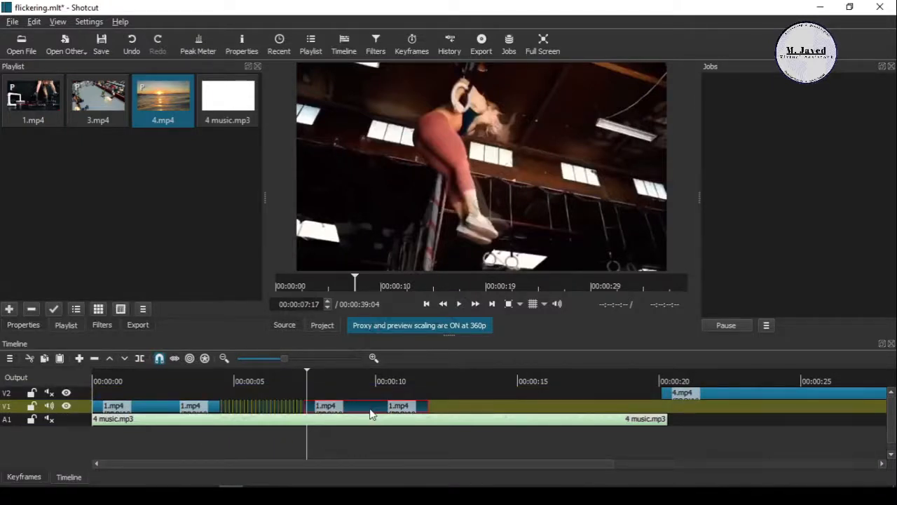
pyautogui.moveTo(144, 403)
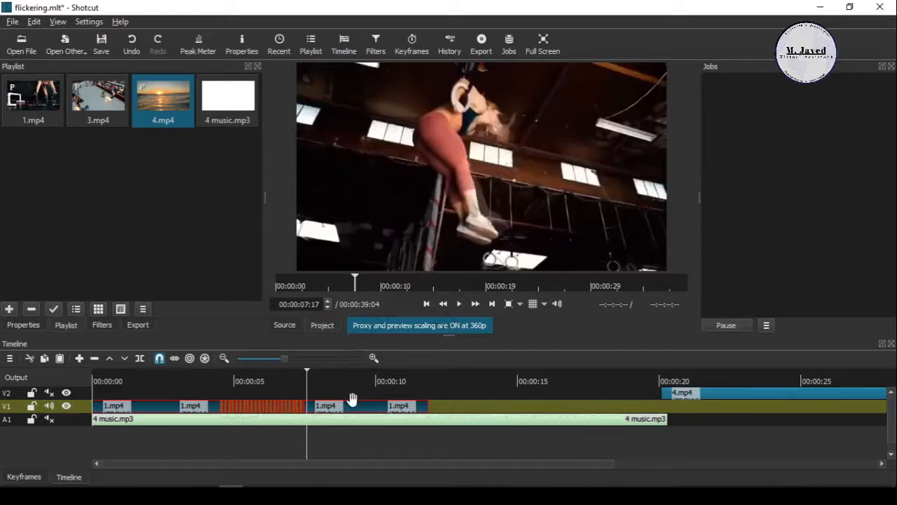
# Move the chopped 1.mp4 clips from V1 up to the V2 track.
pyautogui.moveTo(337, 405); pyautogui.dragTo(344, 393)
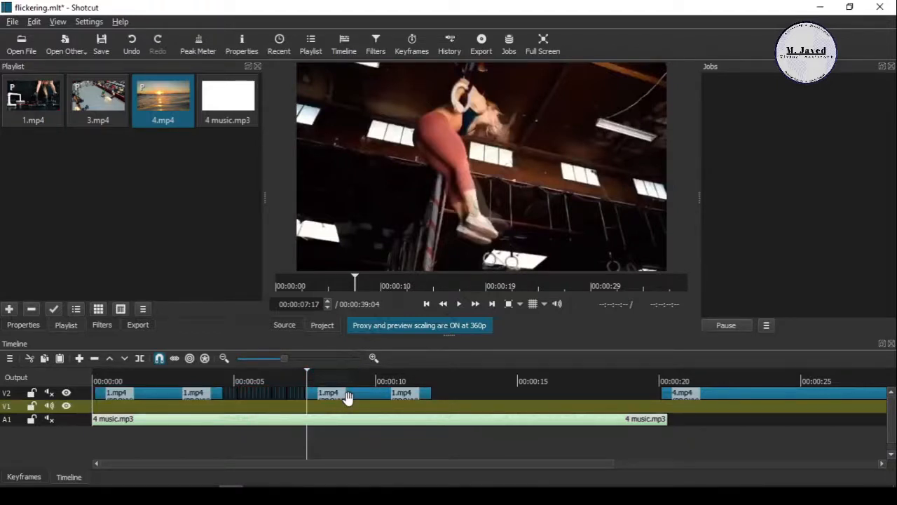
pyautogui.moveTo(708, 396)
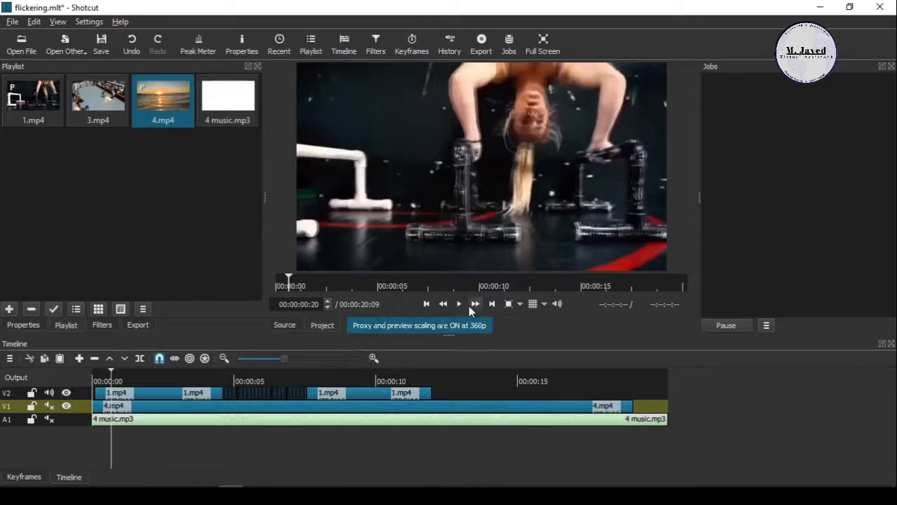
# Preview the layered sequence, unmute the A1 music track, and play again.
pyautogui.click(459, 303)
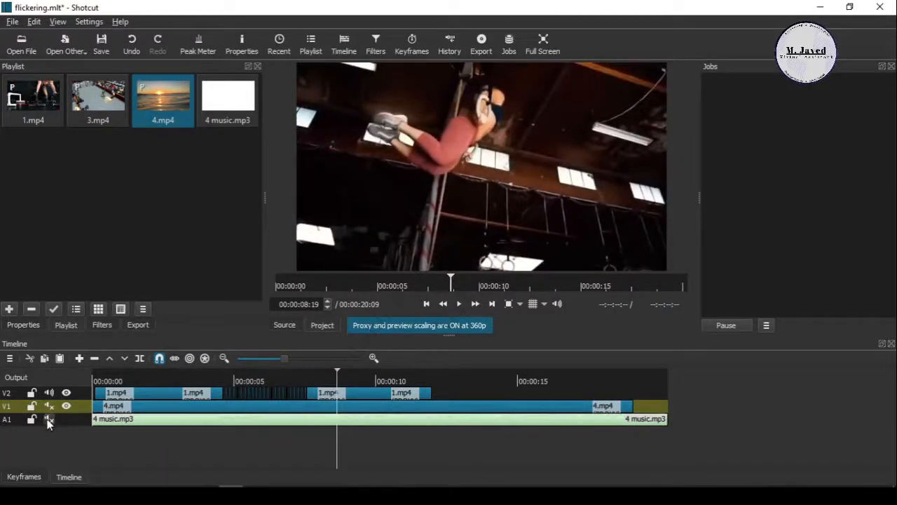
pyautogui.click(49, 420)
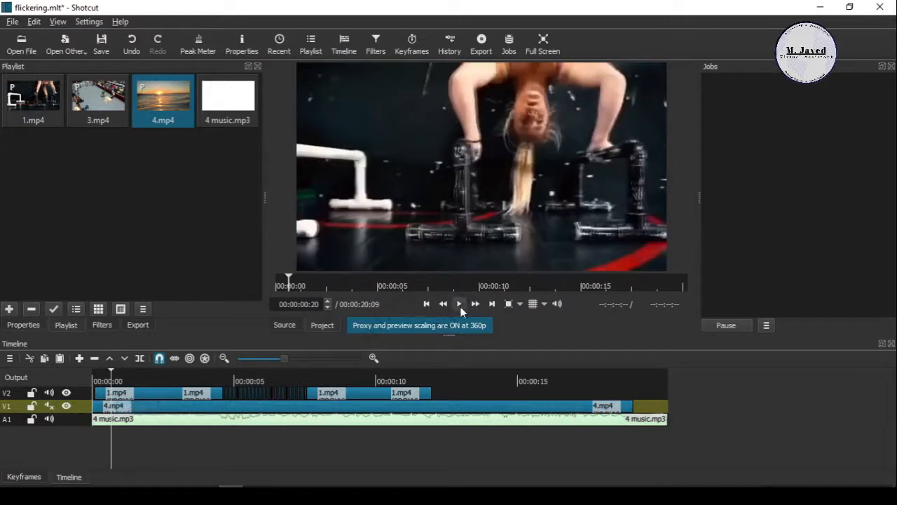
pyautogui.click(460, 304)
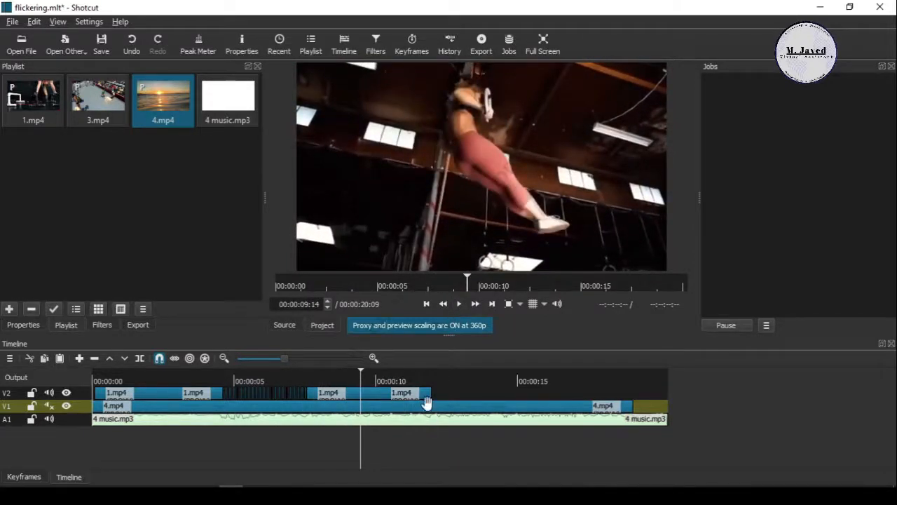
pyautogui.moveTo(468, 396)
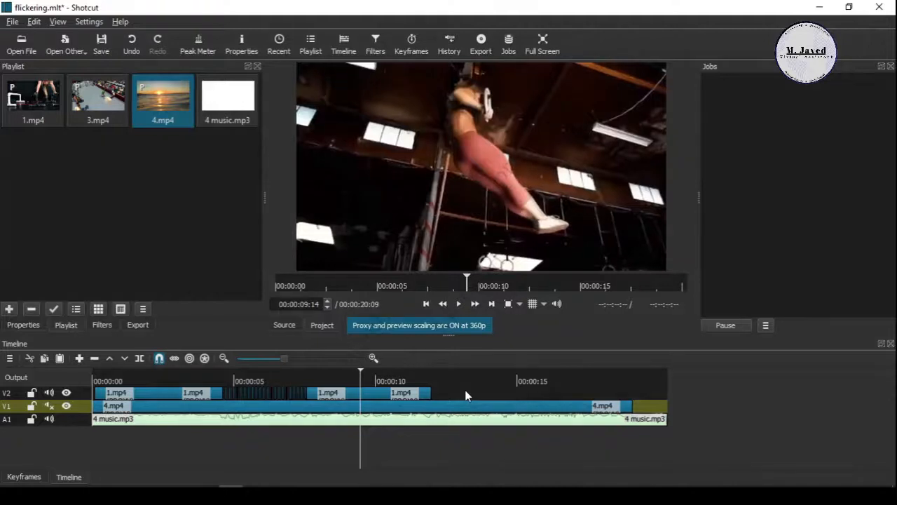